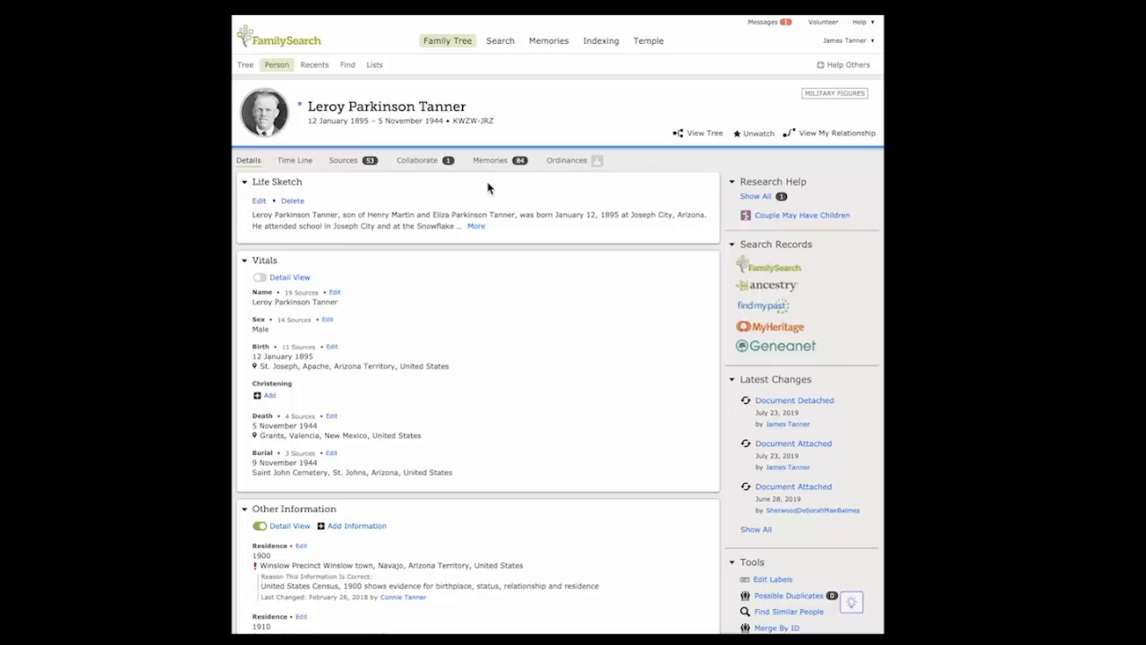
pyautogui.moveTo(491, 168)
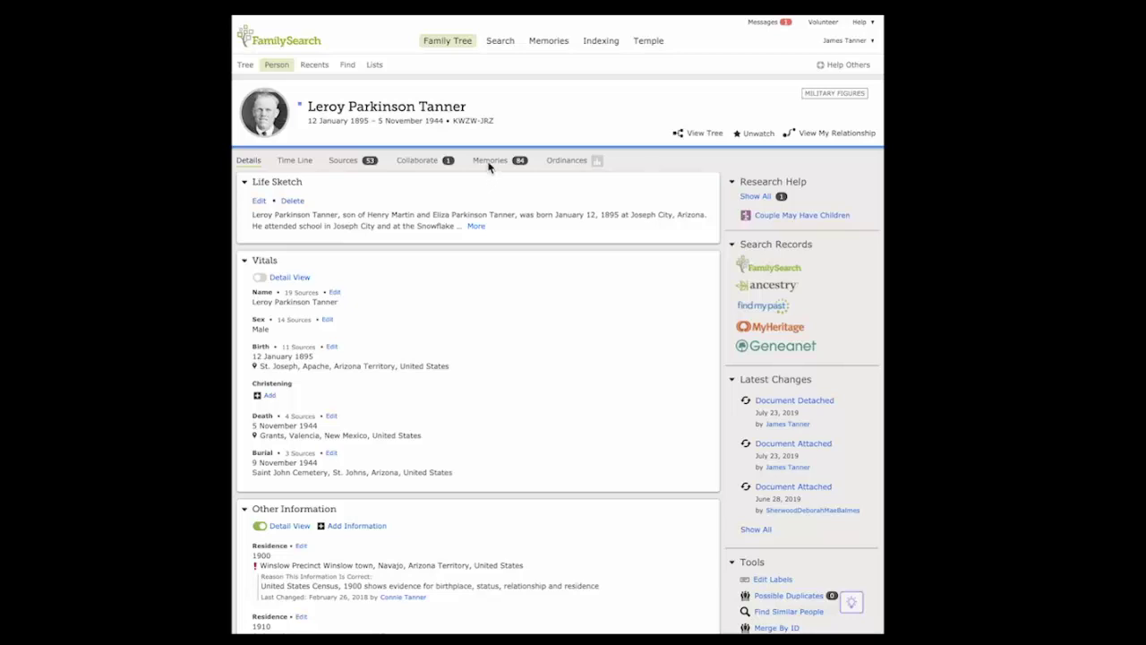
pyautogui.click(491, 161)
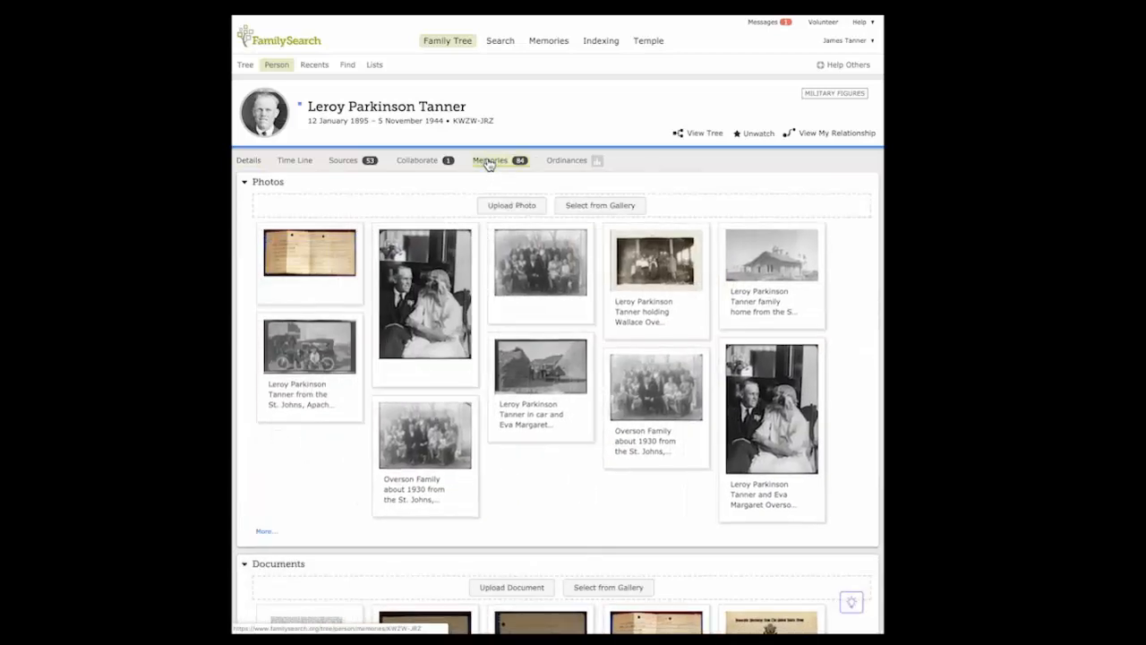
pyautogui.scroll(-3)
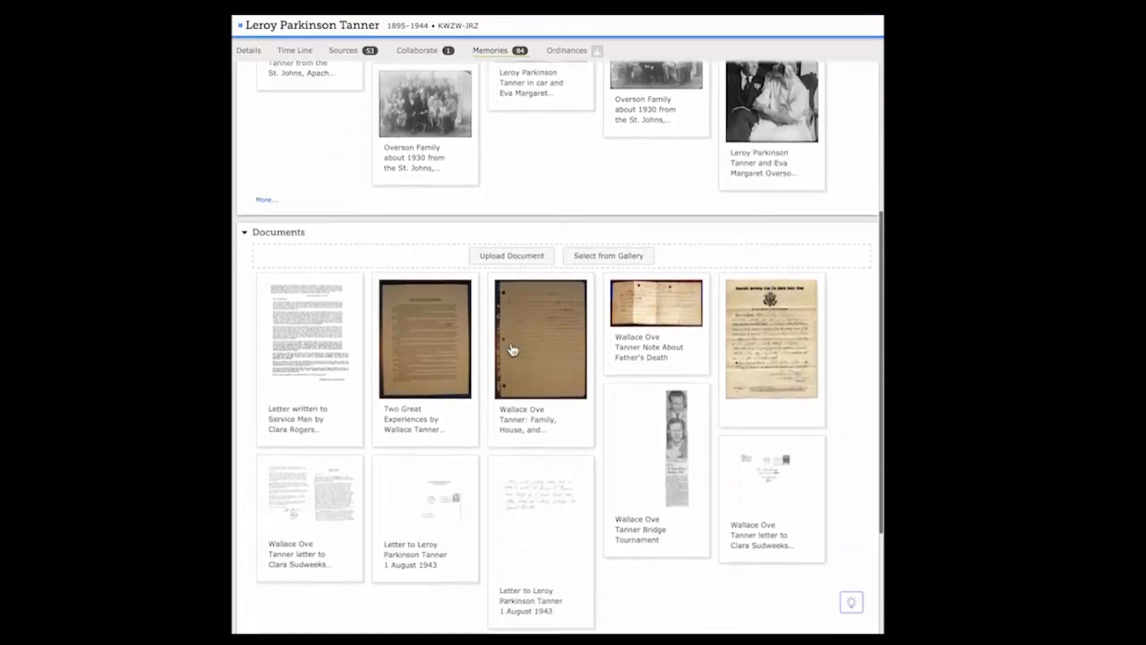
pyautogui.scroll(-3)
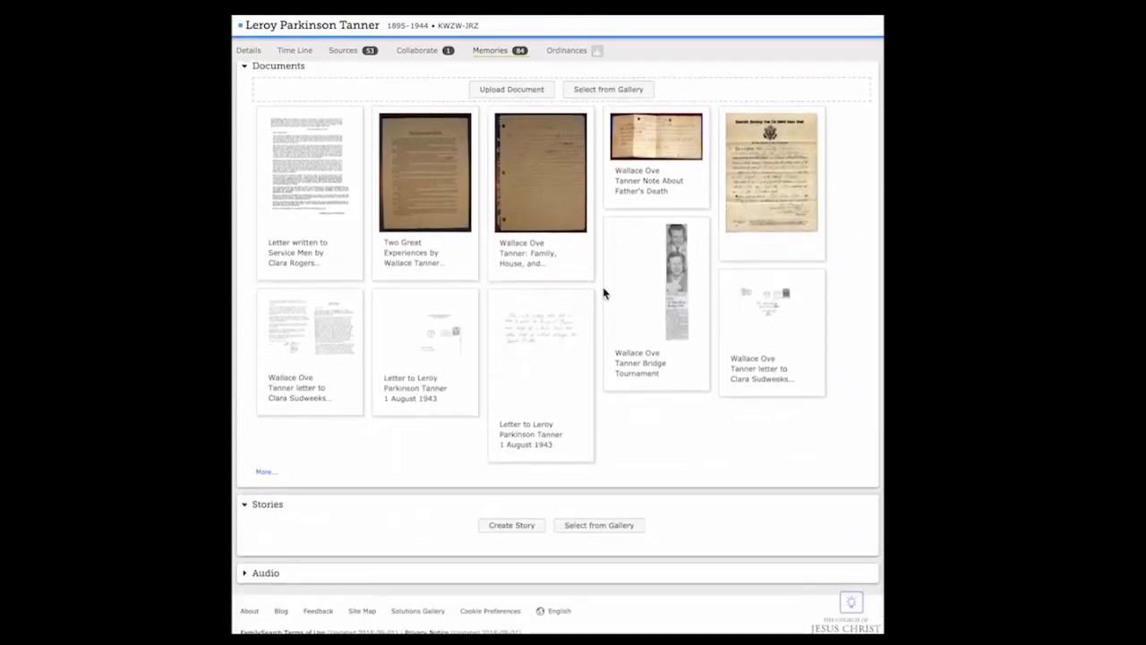
pyautogui.moveTo(505, 201)
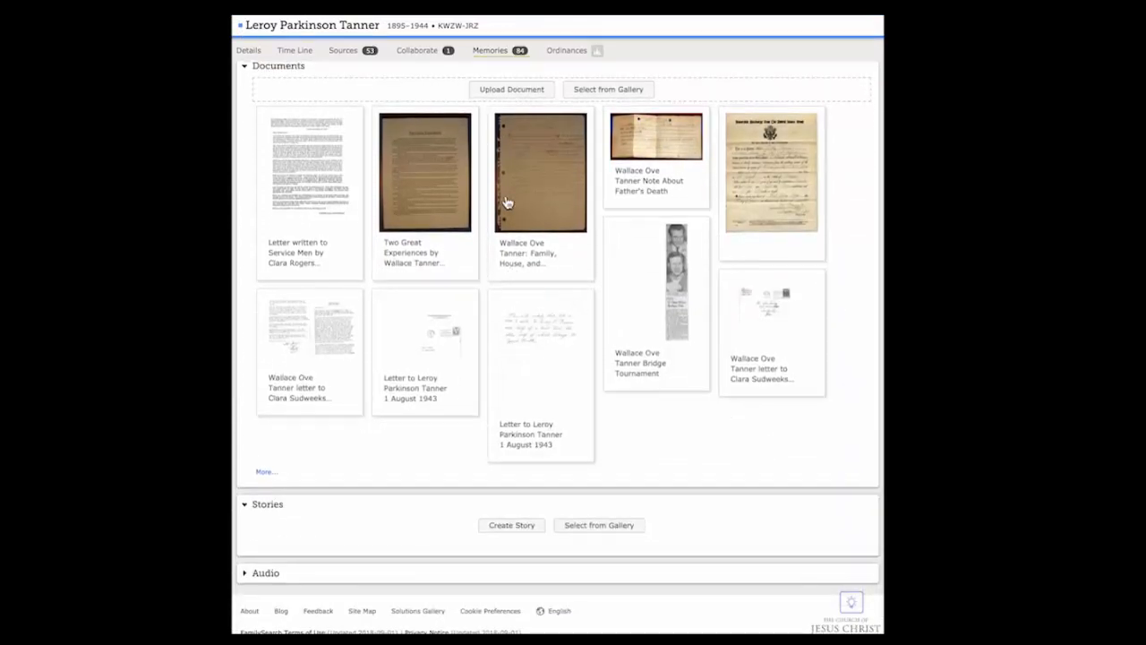
pyautogui.click(512, 89)
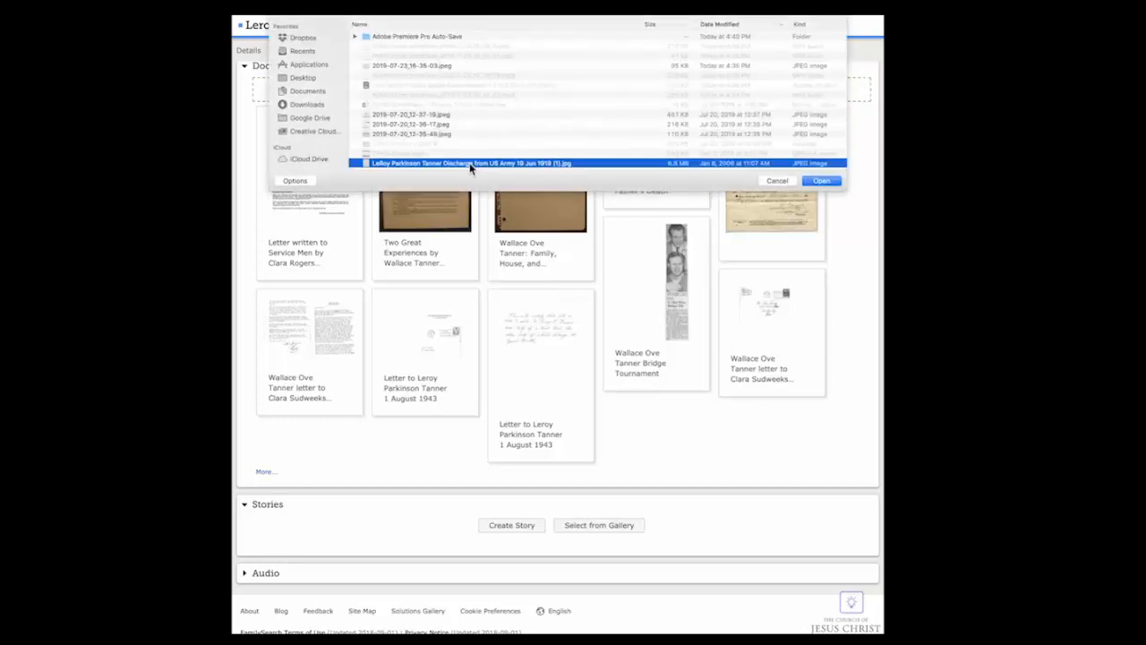
pyautogui.click(820, 179)
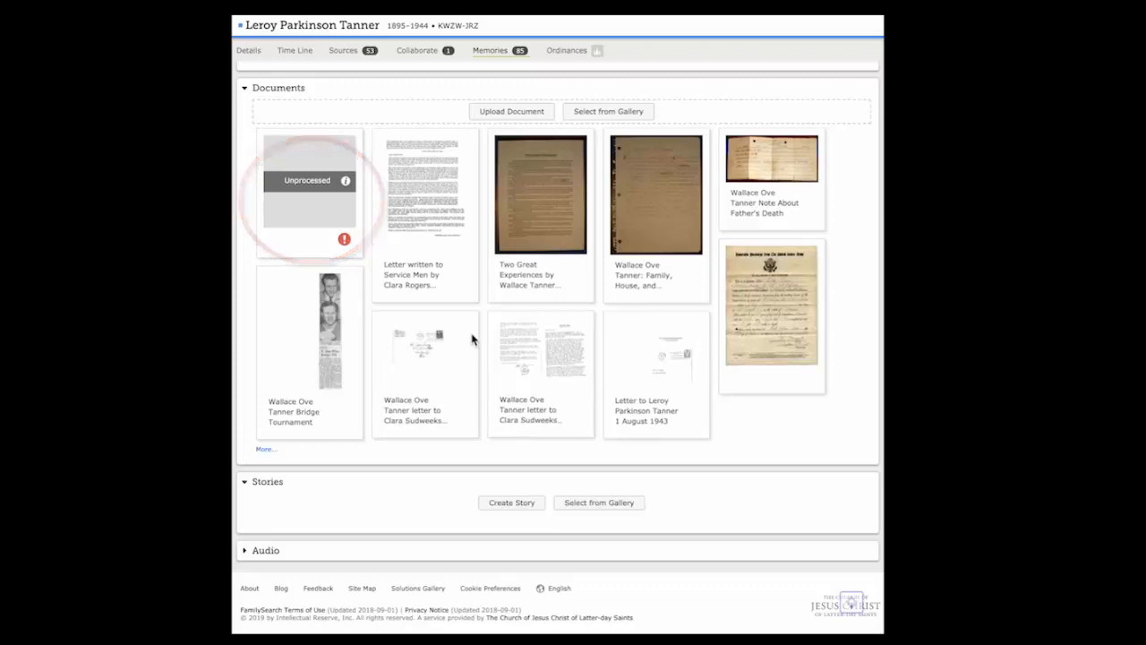
pyautogui.click(772, 305)
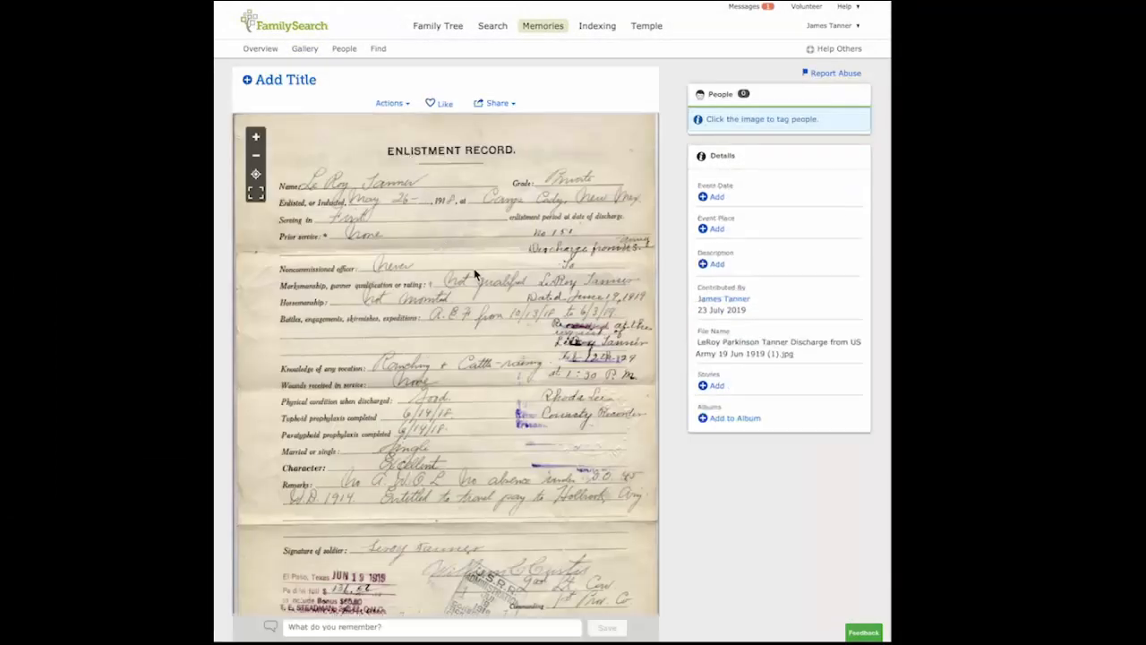
pyautogui.click(475, 272)
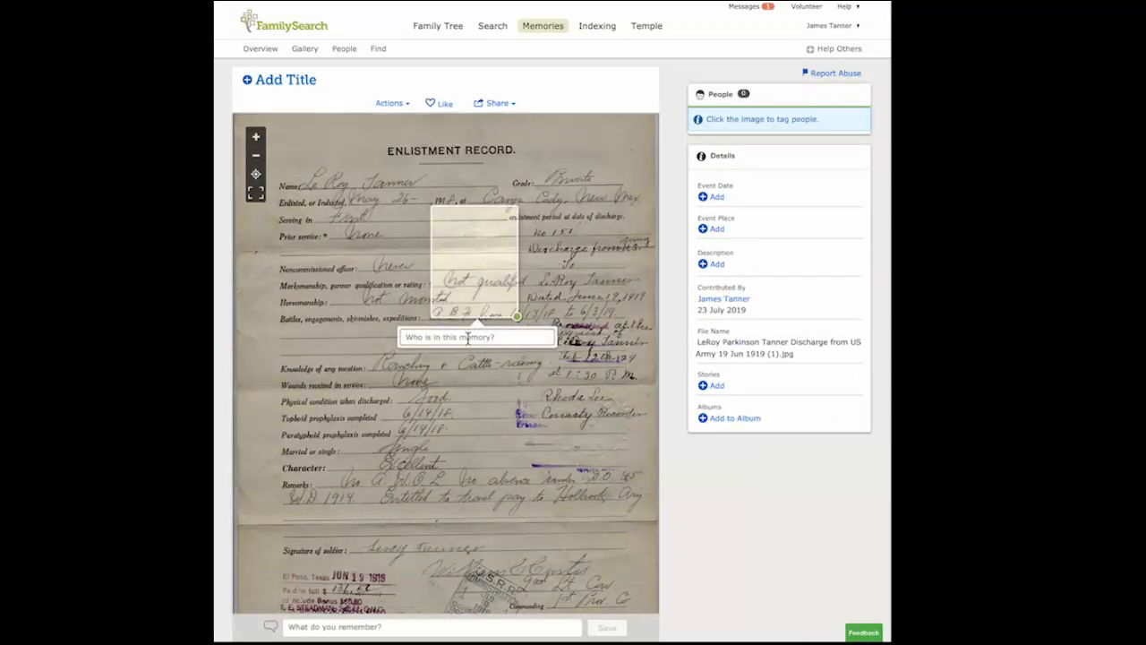
pyautogui.write('Le')
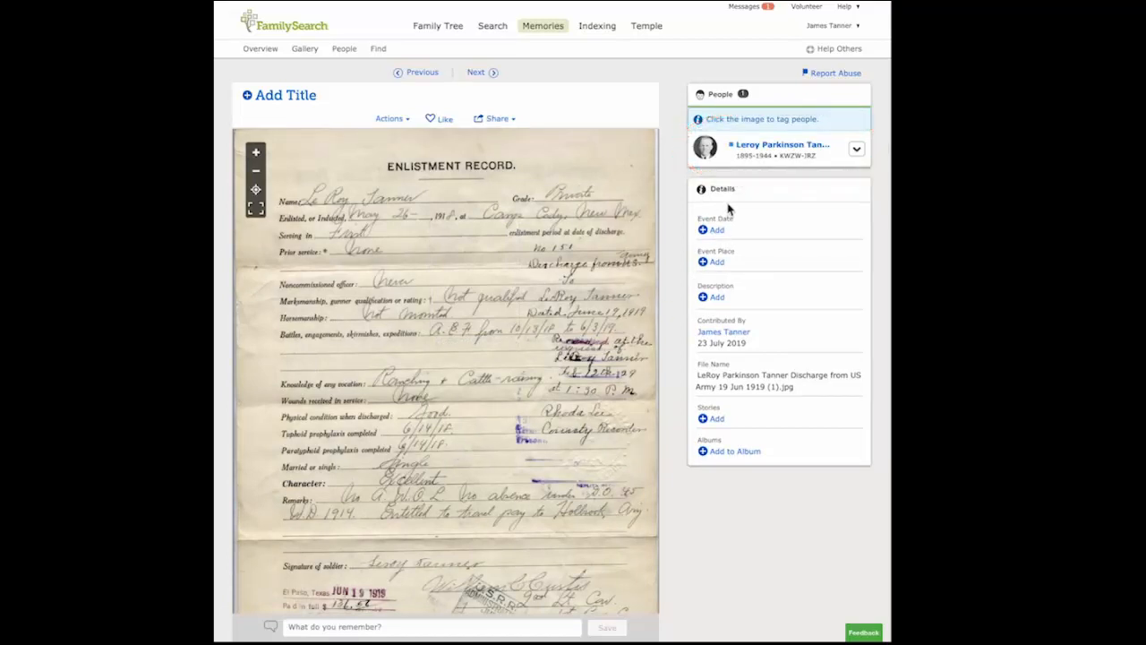
pyautogui.moveTo(717, 322)
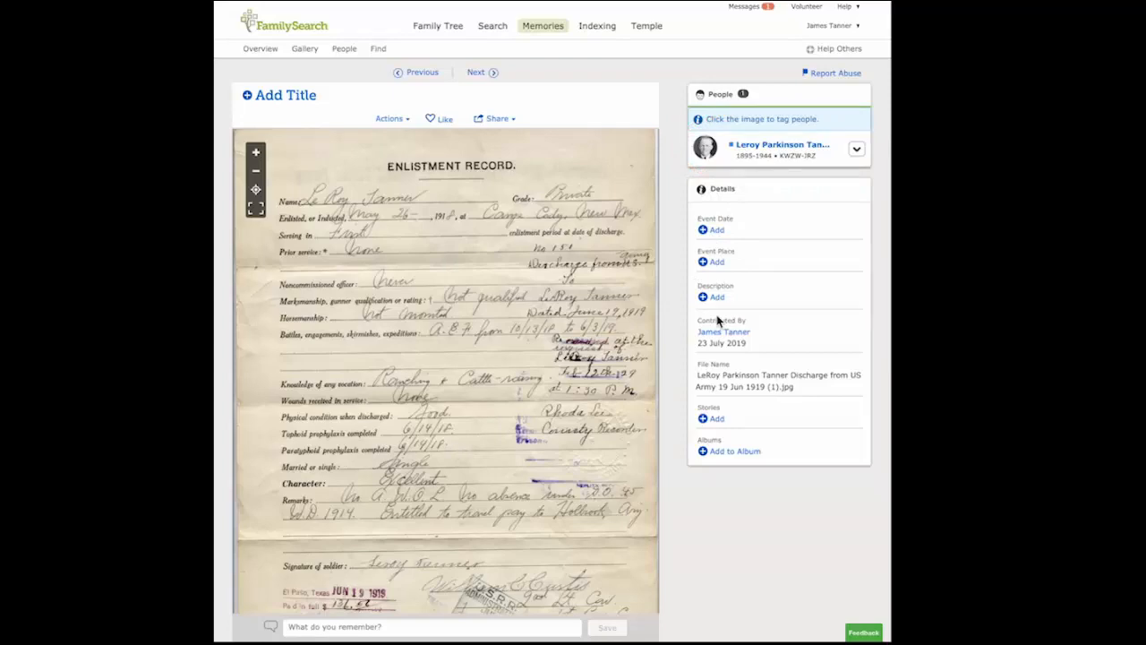